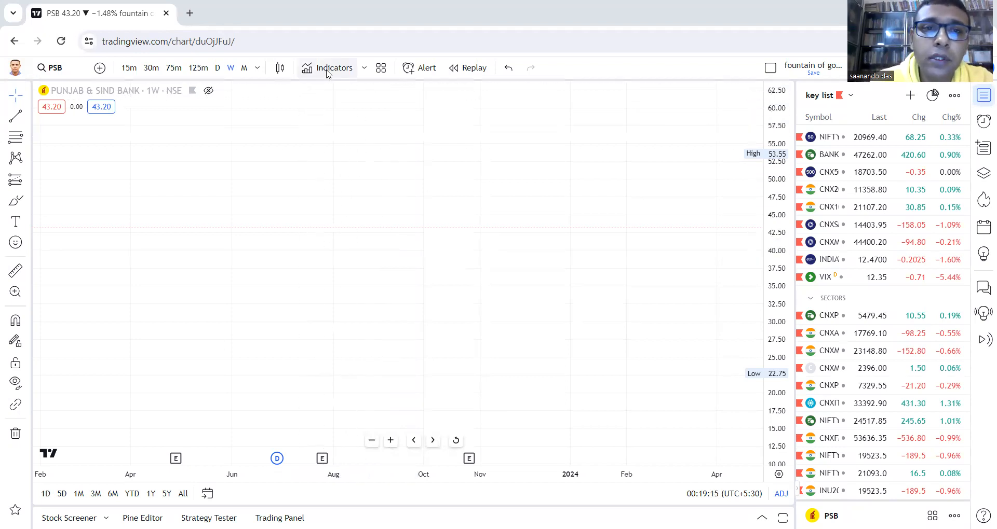
pyautogui.moveTo(326, 68)
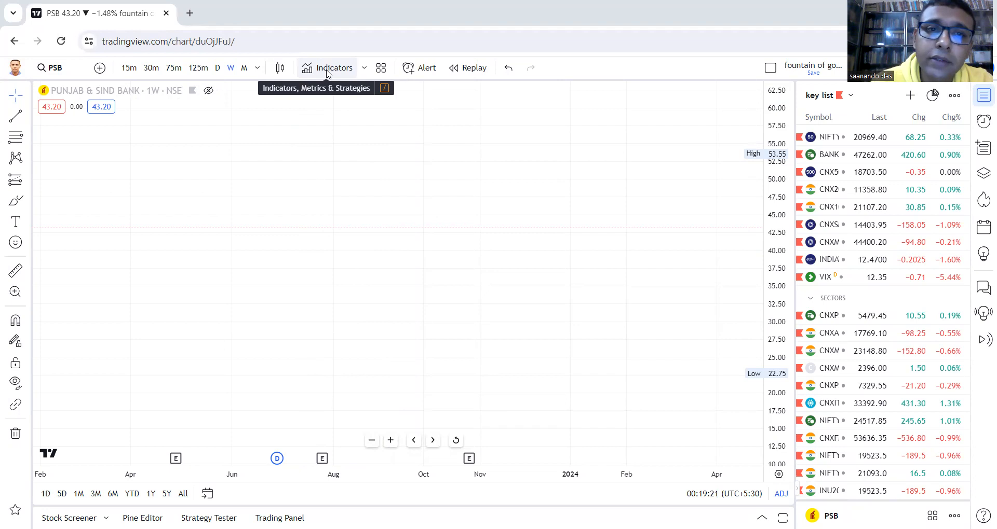
# - Bring up the Indicators list to browse the invite-only scripts
pyautogui.click(334, 67)
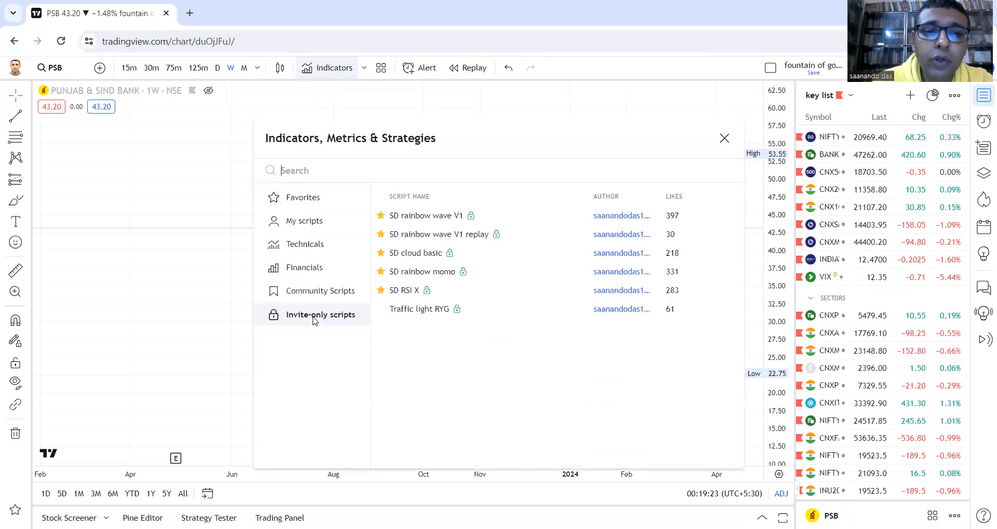
pyautogui.moveTo(340, 330)
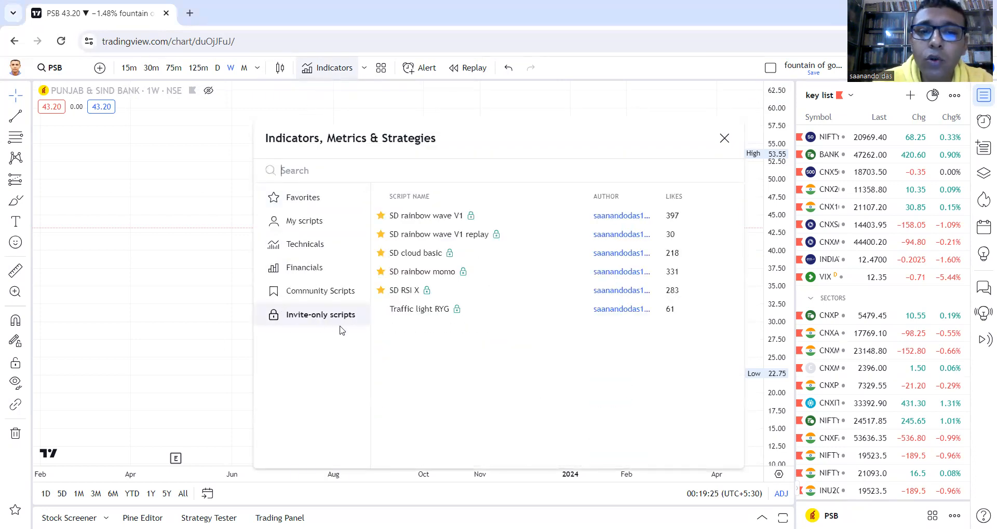
pyautogui.moveTo(289, 305)
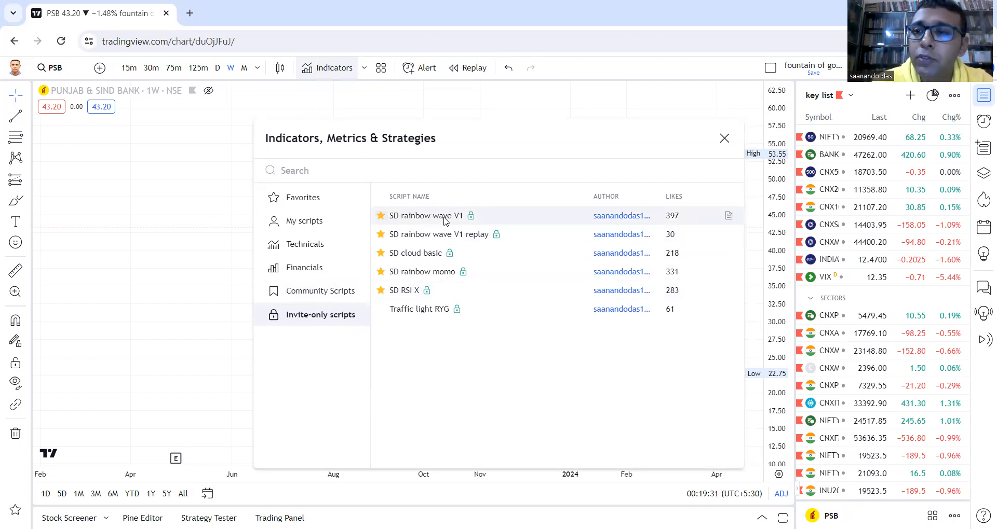
pyautogui.moveTo(425, 234)
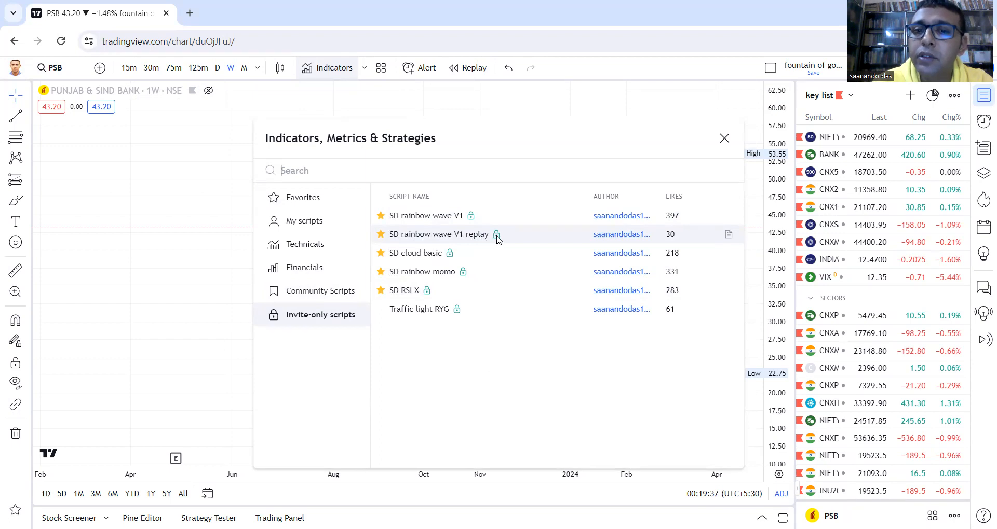
pyautogui.moveTo(518, 246)
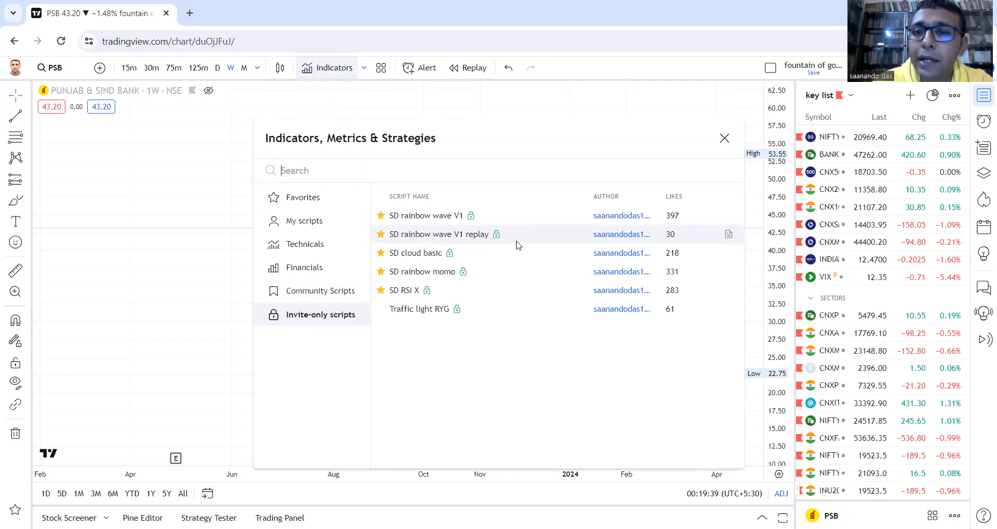
pyautogui.moveTo(487, 242)
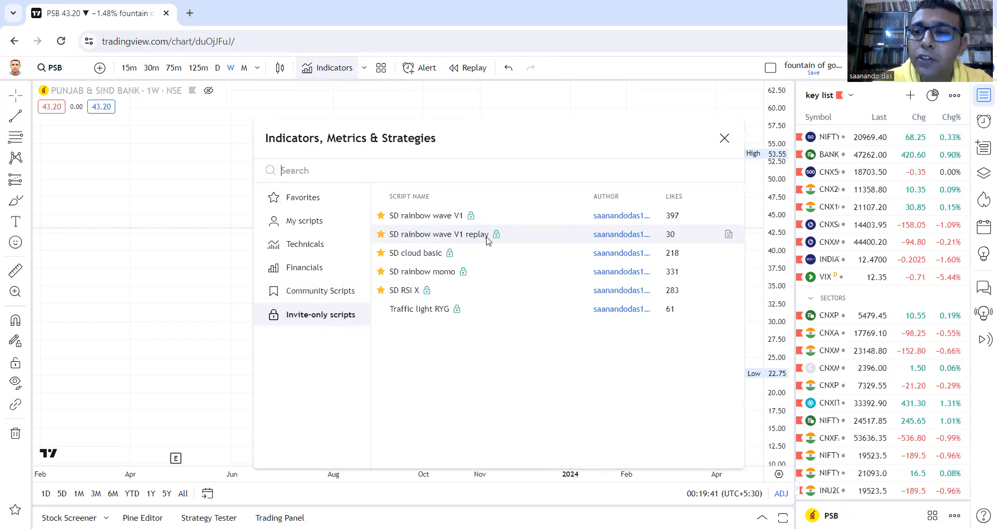
pyautogui.moveTo(457, 216)
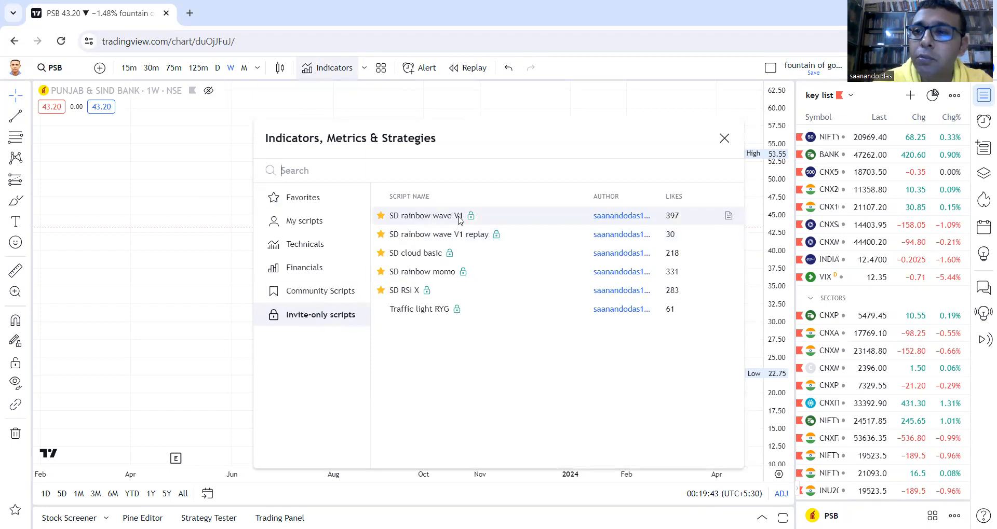
pyautogui.moveTo(470, 234)
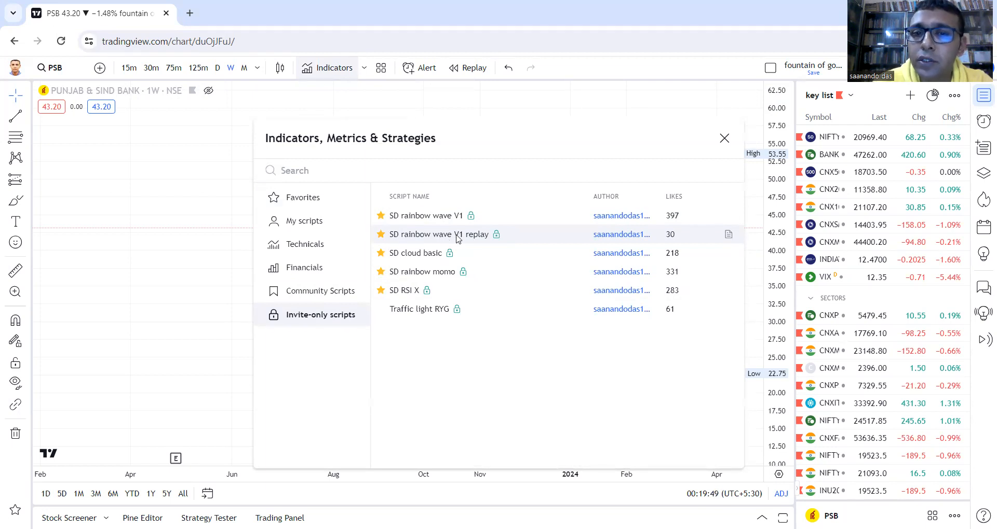
pyautogui.moveTo(425, 271)
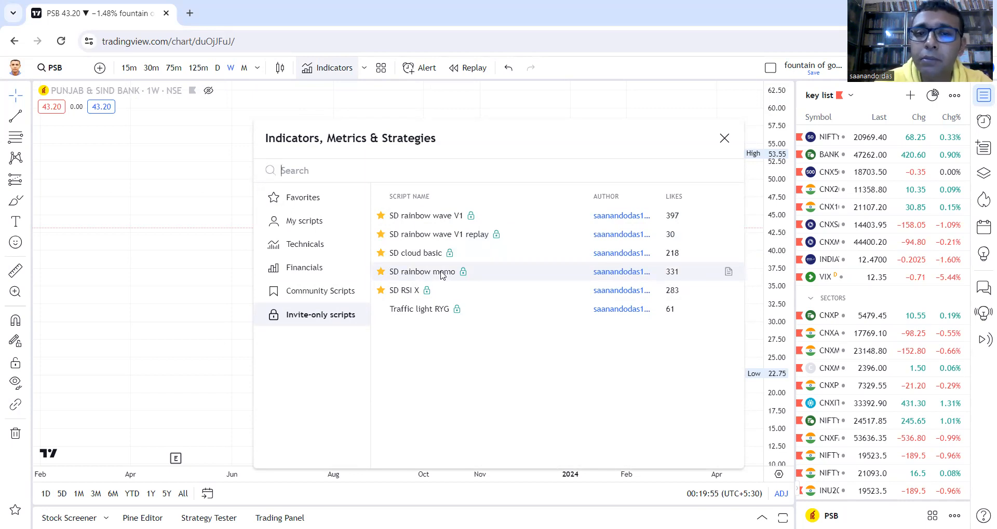
pyautogui.moveTo(404, 291)
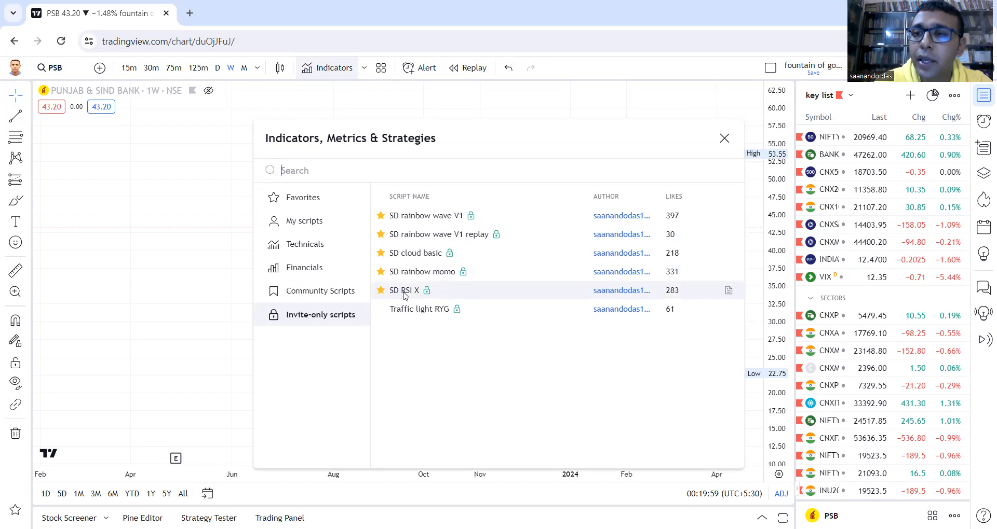
pyautogui.moveTo(410, 271)
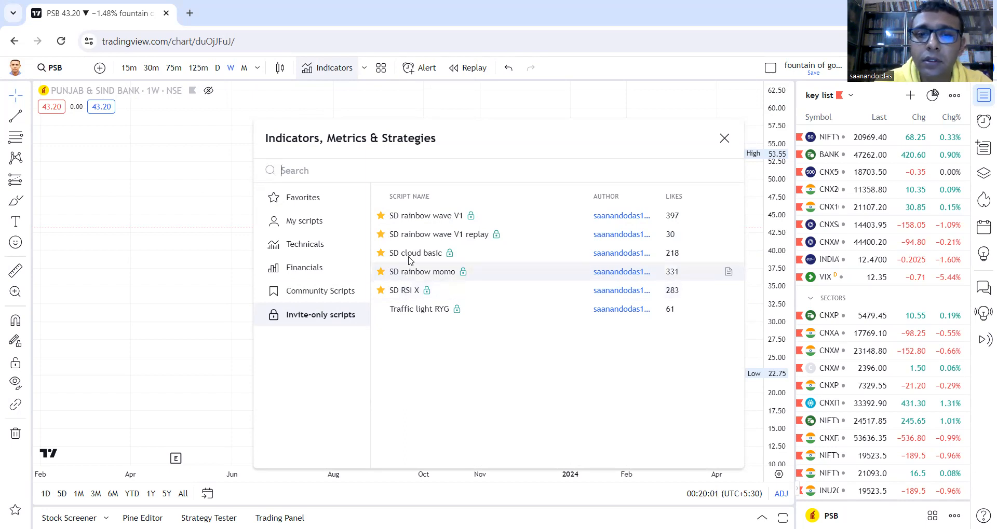
pyautogui.moveTo(445, 216)
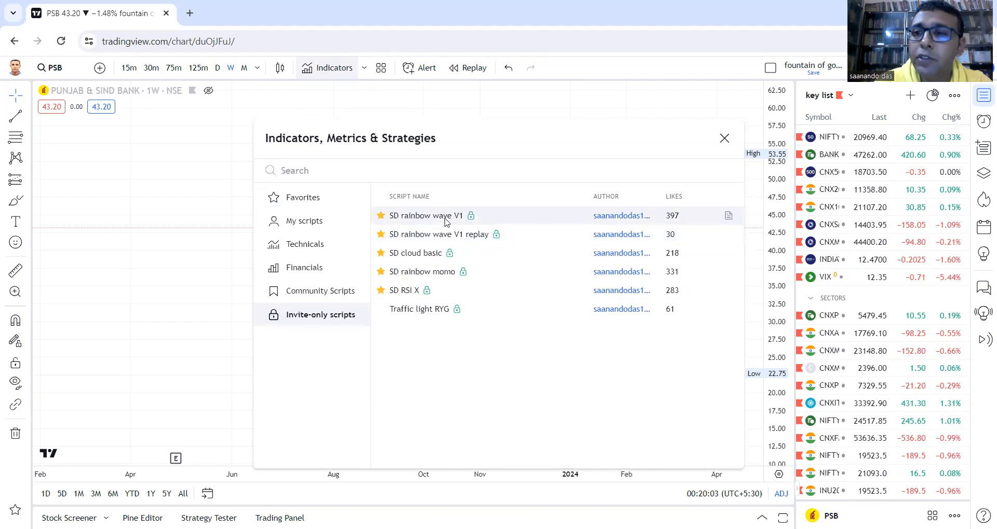
pyautogui.moveTo(424, 291)
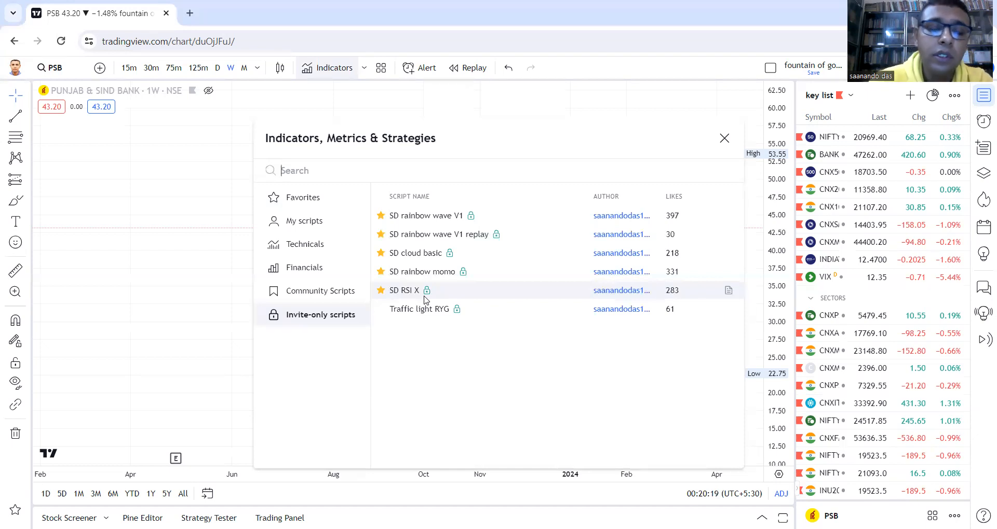
pyautogui.write('sd')
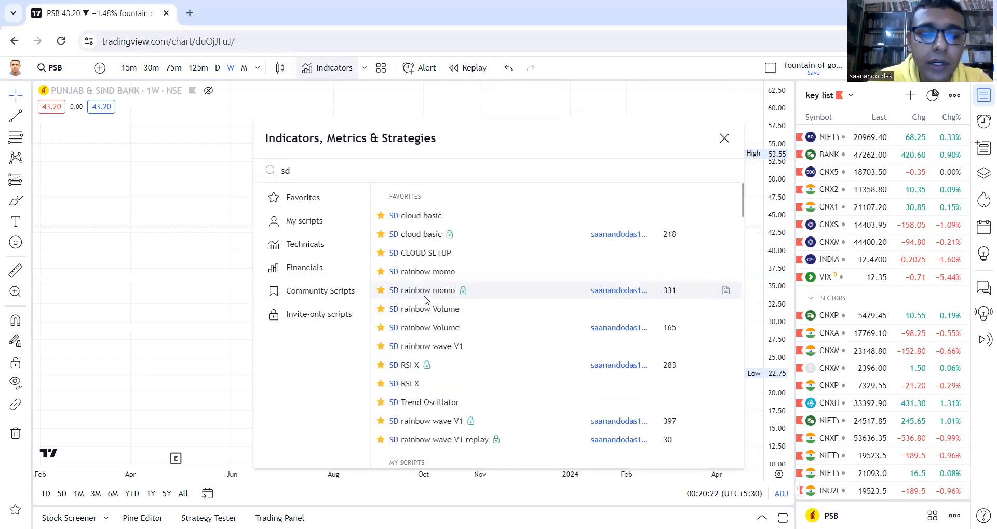
pyautogui.write('rain')
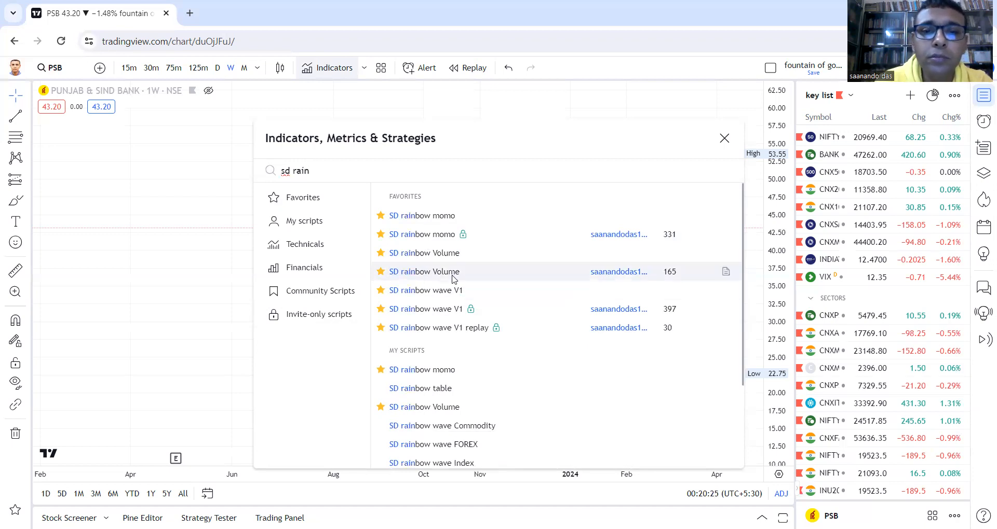
pyautogui.moveTo(475, 282)
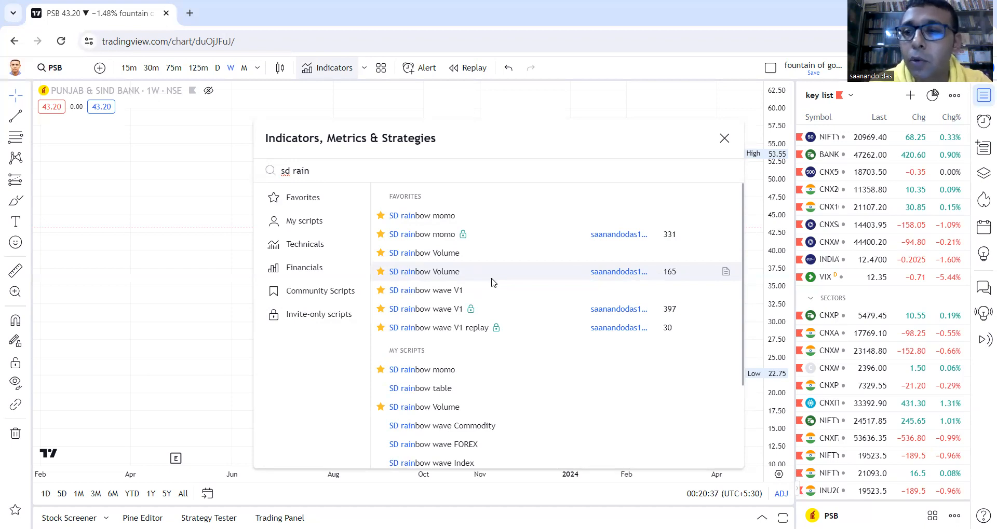
pyautogui.moveTo(585, 278)
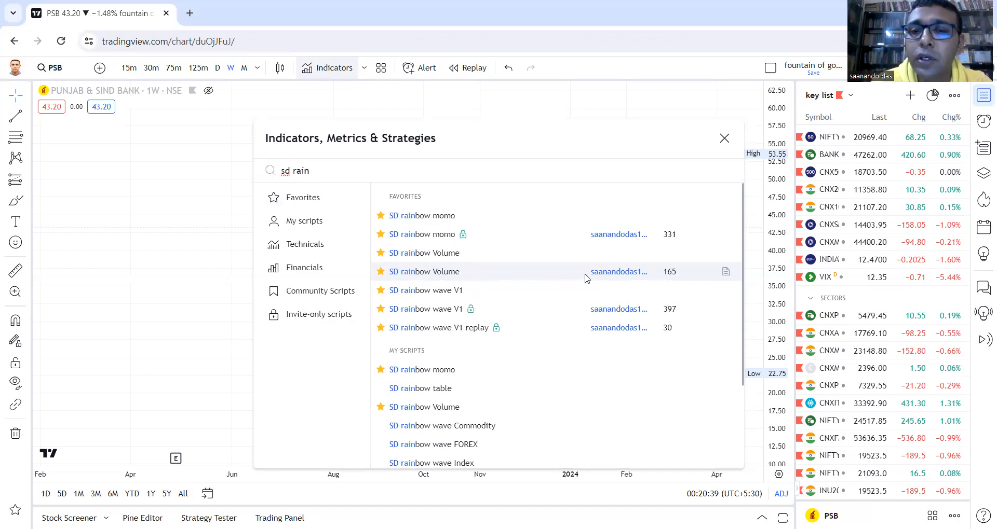
pyautogui.moveTo(422, 252)
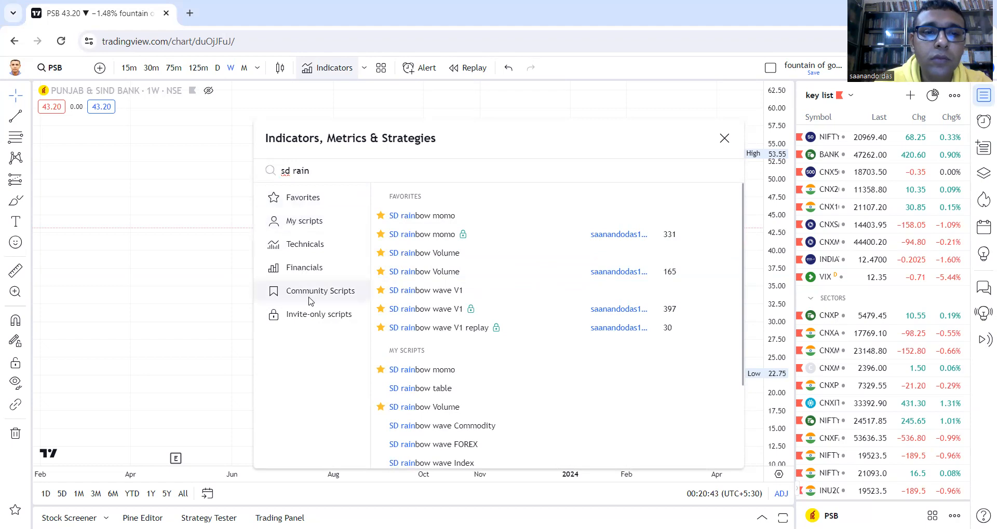
pyautogui.click(320, 314)
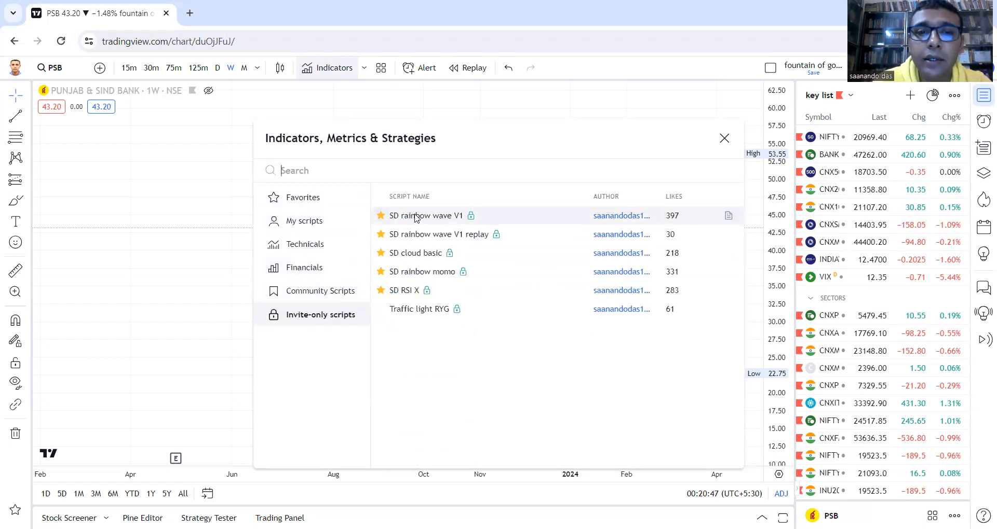
pyautogui.moveTo(460, 222)
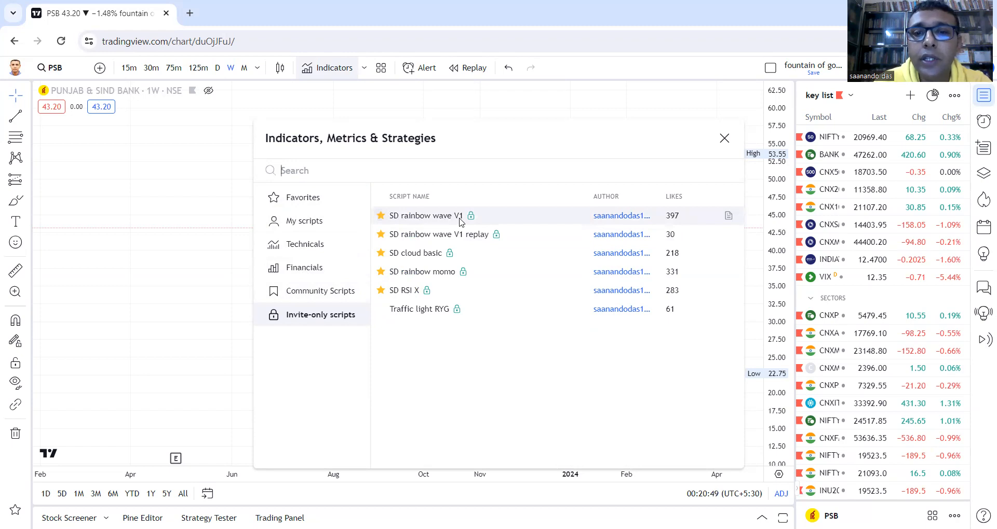
# - Apply SD rainbow wave V1 and SD RSI X with default inputs, then close the list
pyautogui.click(425, 215)
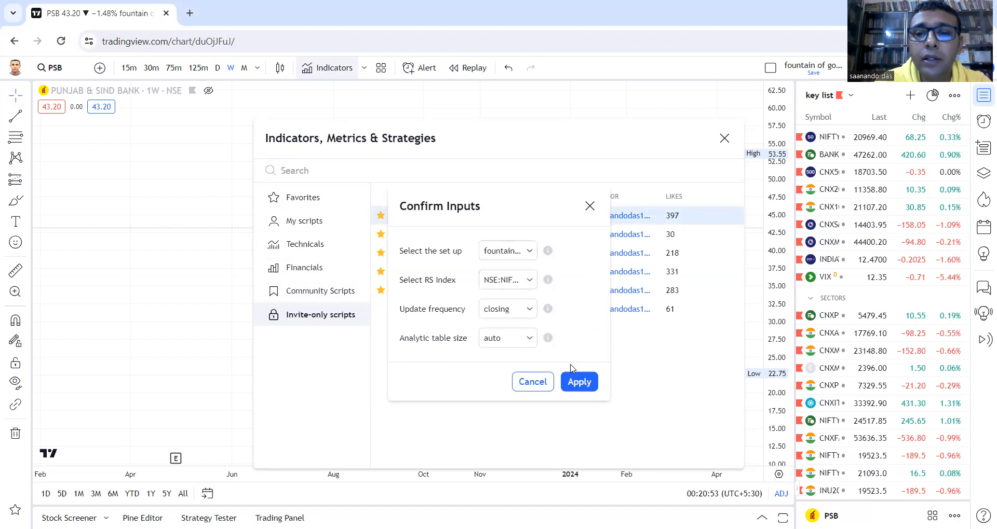
pyautogui.moveTo(578, 381)
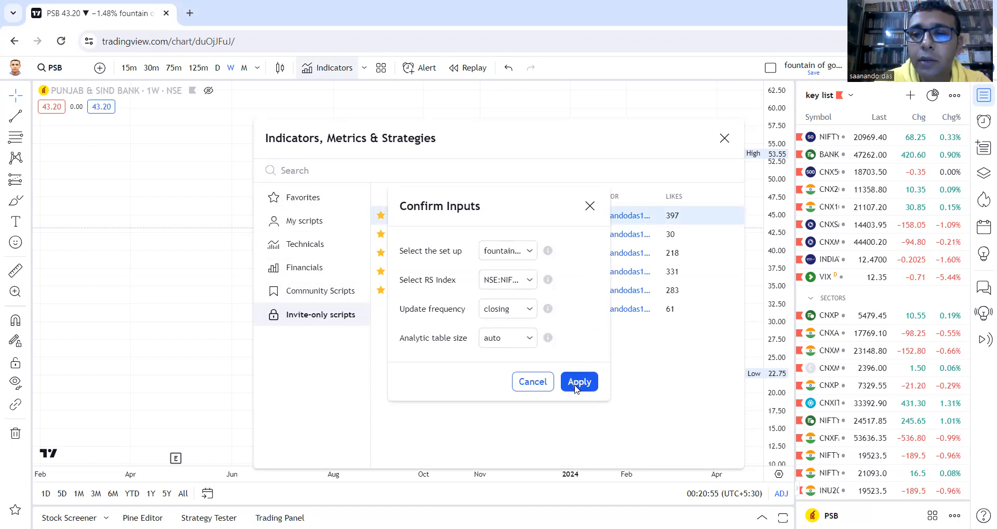
pyautogui.click(578, 382)
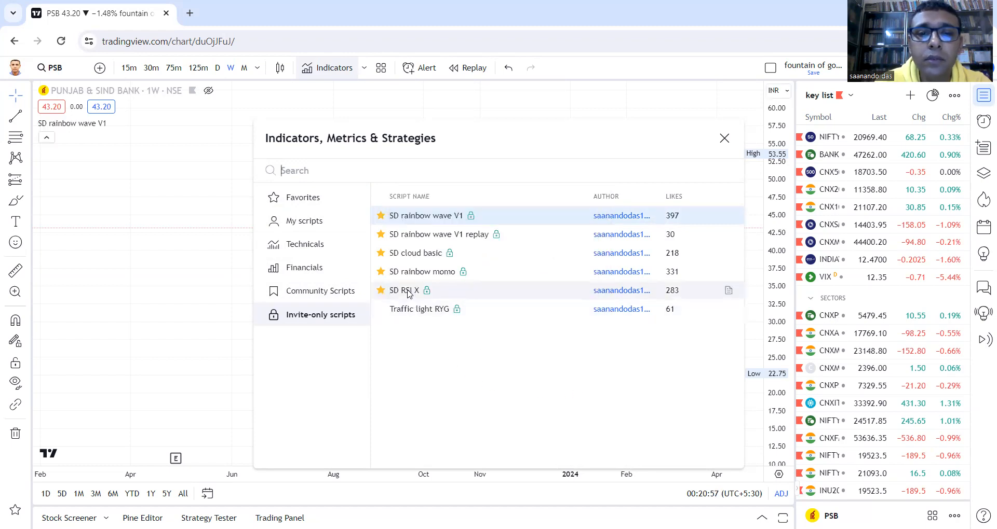
pyautogui.click(405, 290)
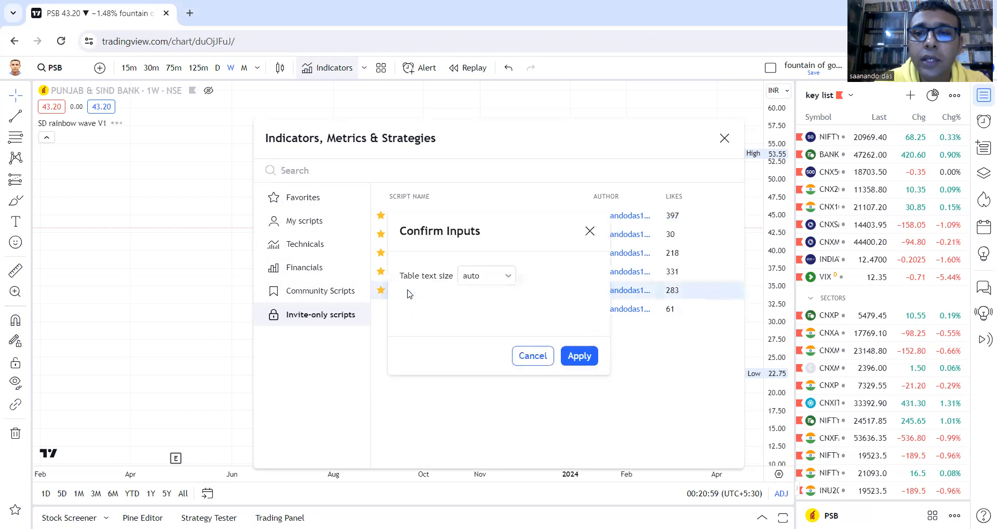
pyautogui.click(578, 356)
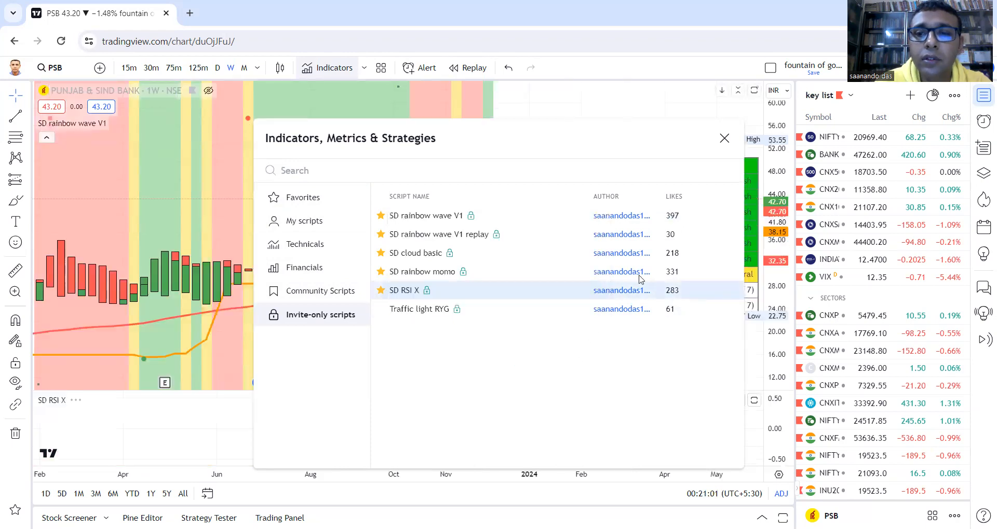
pyautogui.click(724, 138)
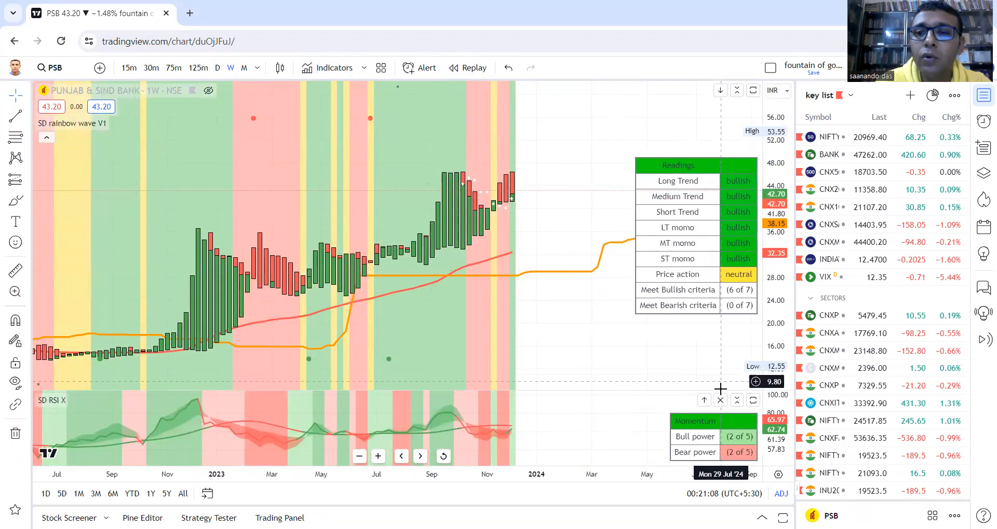
pyautogui.moveTo(497, 276)
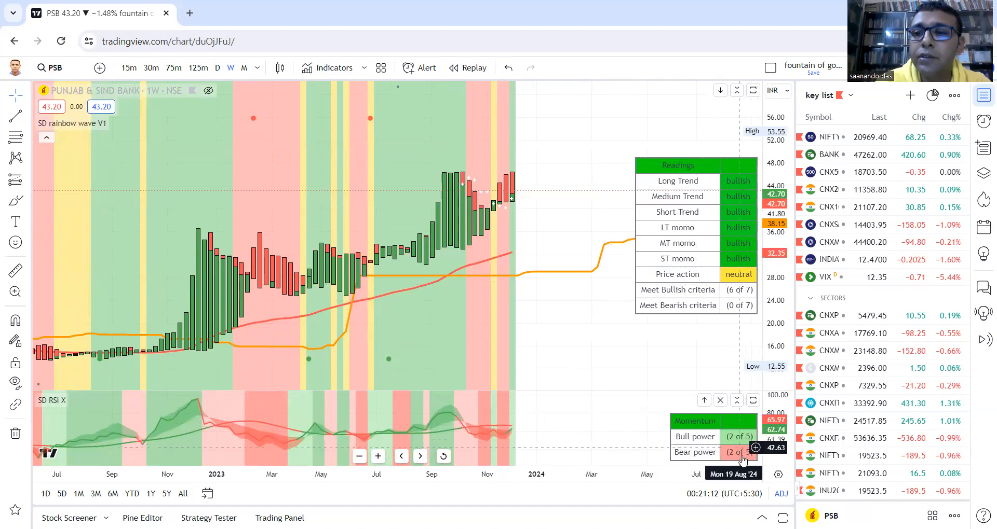
pyautogui.moveTo(693, 188)
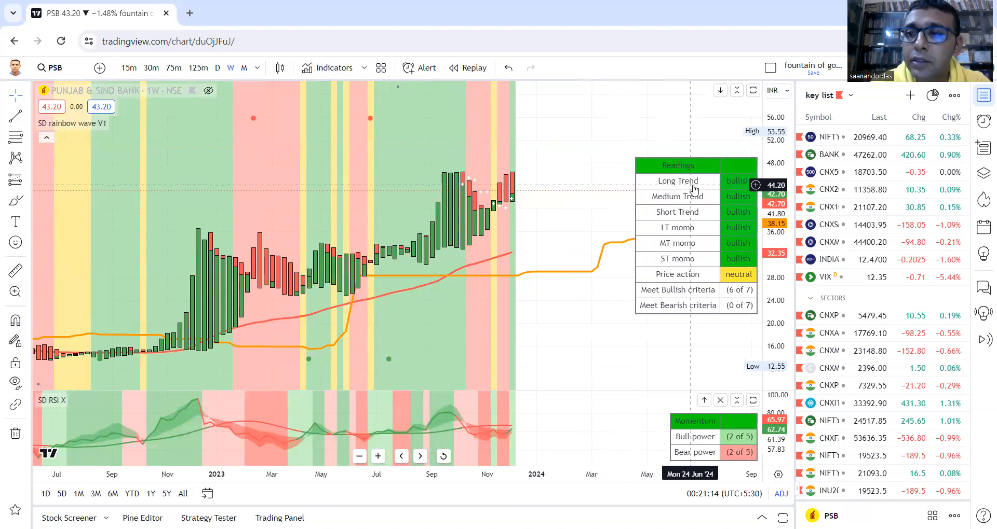
pyautogui.moveTo(680, 184)
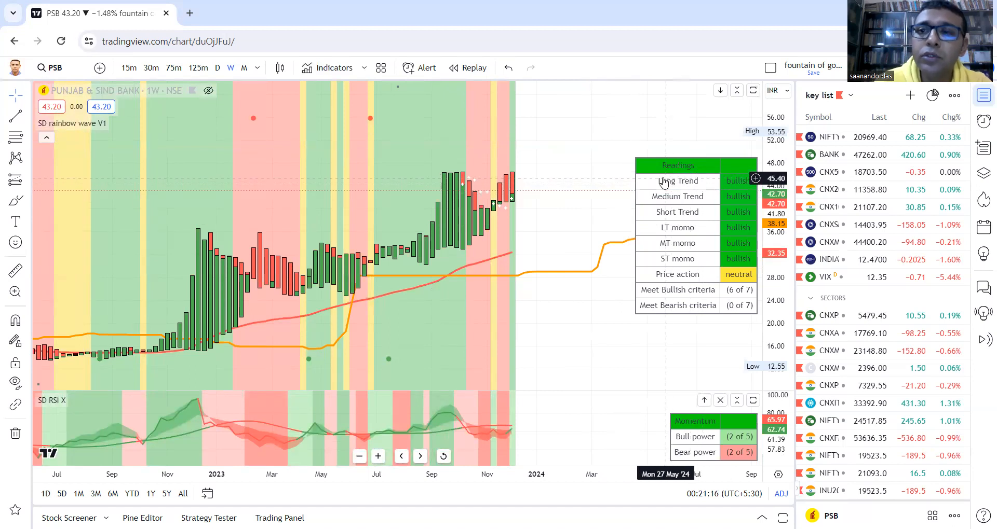
pyautogui.moveTo(530, 248)
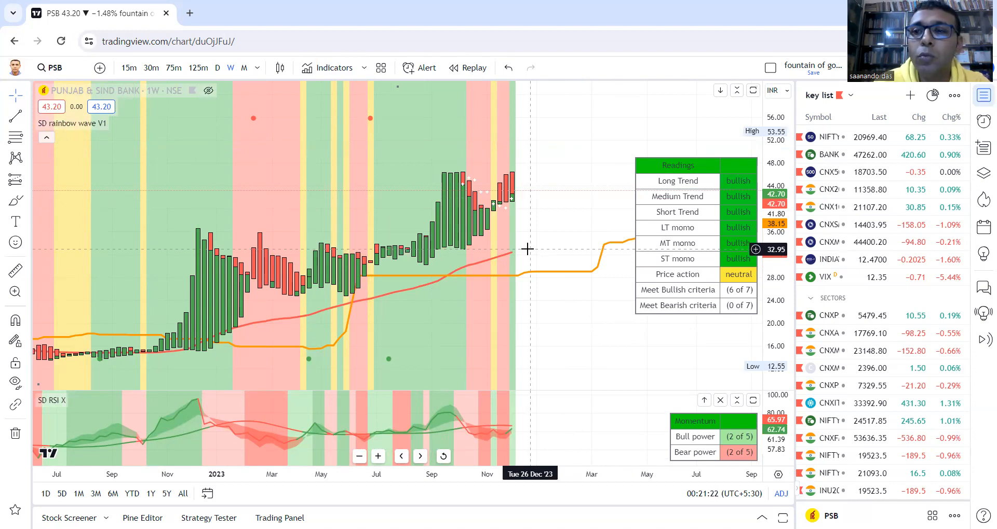
pyautogui.moveTo(505, 207)
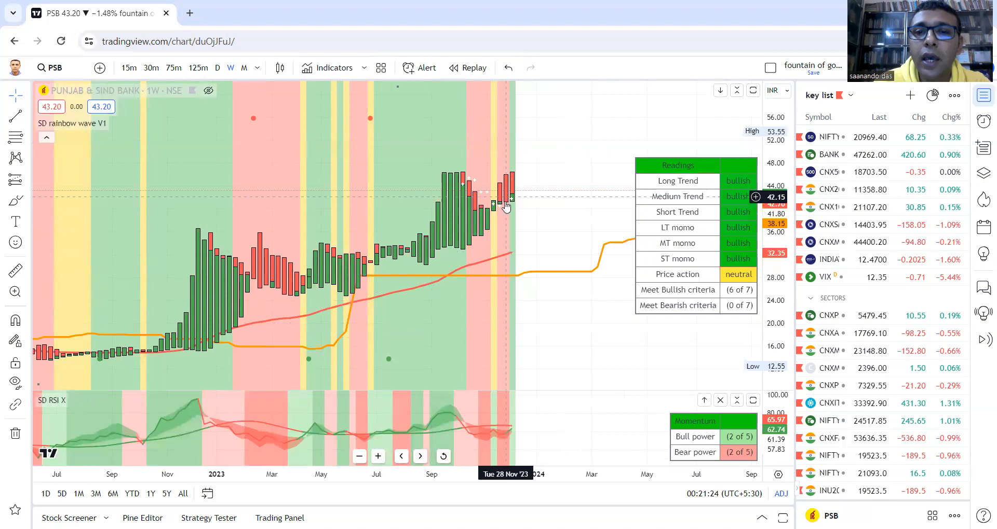
pyautogui.moveTo(505, 284)
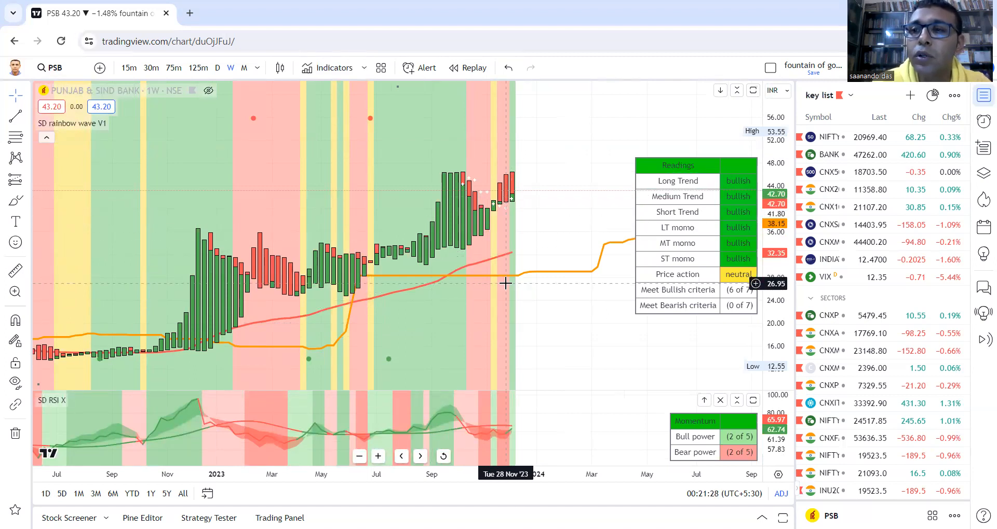
pyautogui.moveTo(359, 296)
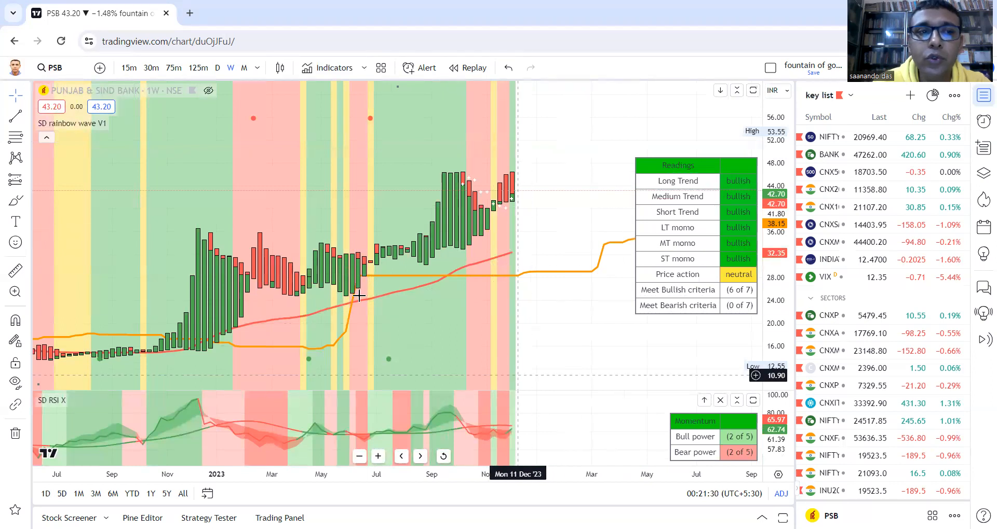
pyautogui.moveTo(56, 323)
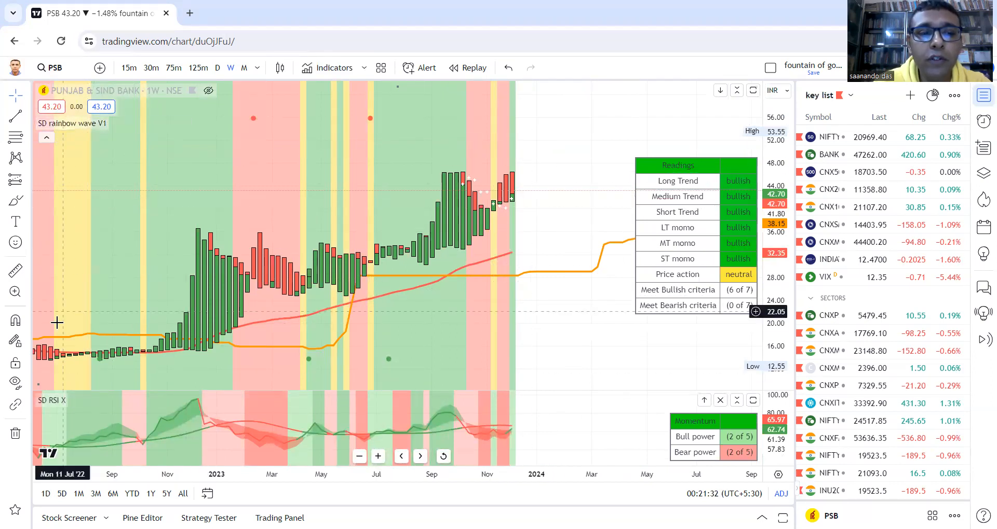
pyautogui.moveTo(219, 421)
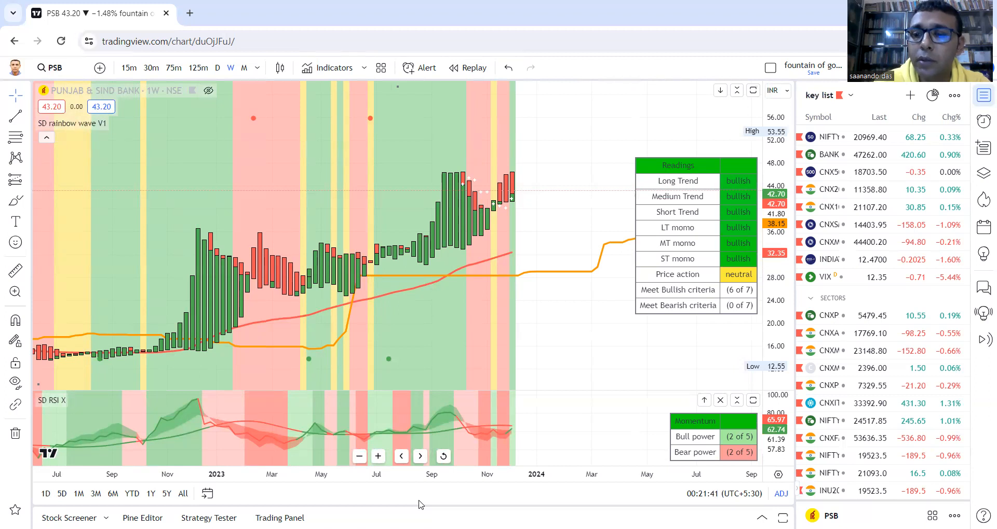
pyautogui.moveTo(556, 278)
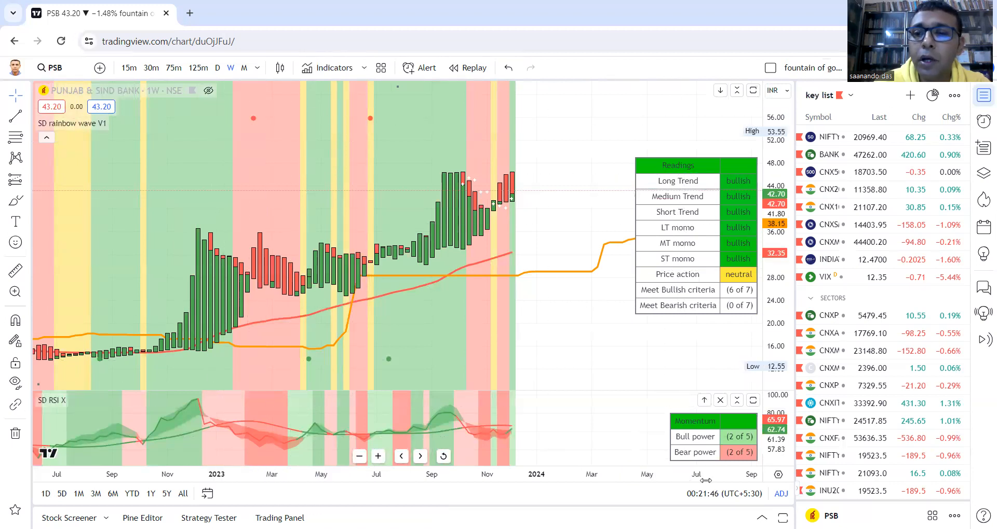
pyautogui.moveTo(731, 289)
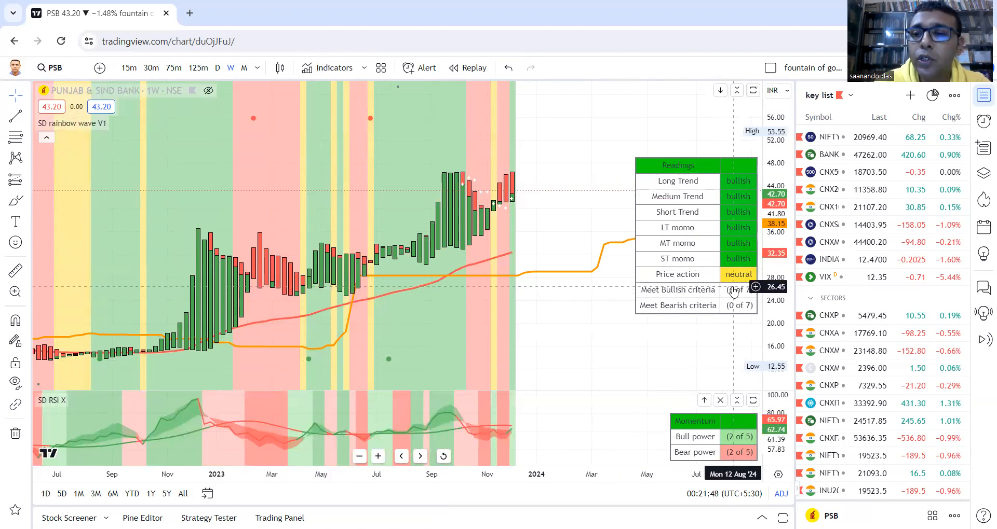
pyautogui.moveTo(706, 295)
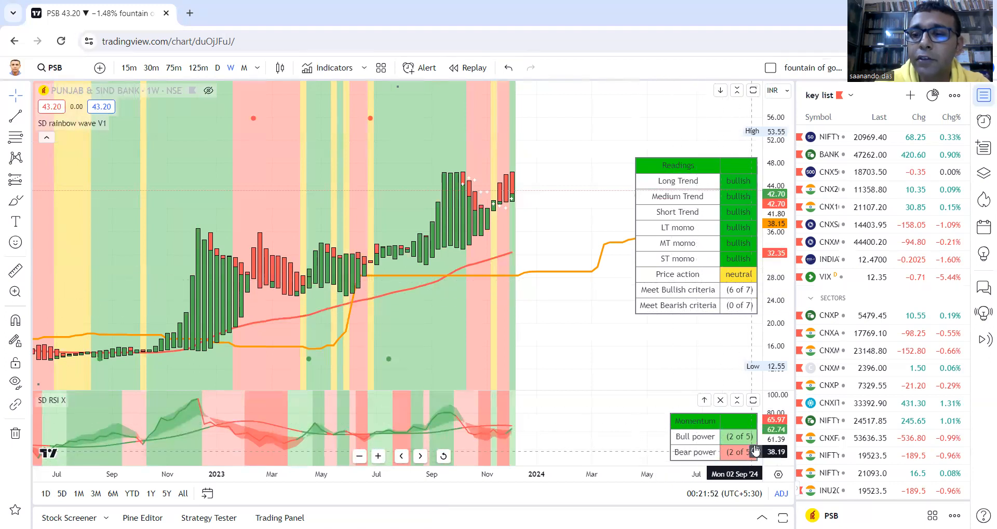
pyautogui.moveTo(712, 232)
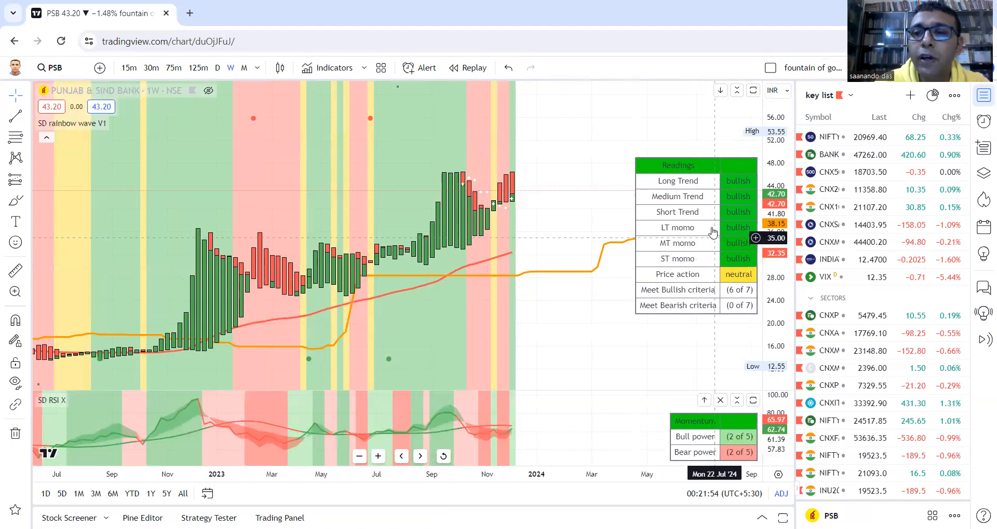
pyautogui.moveTo(673, 216)
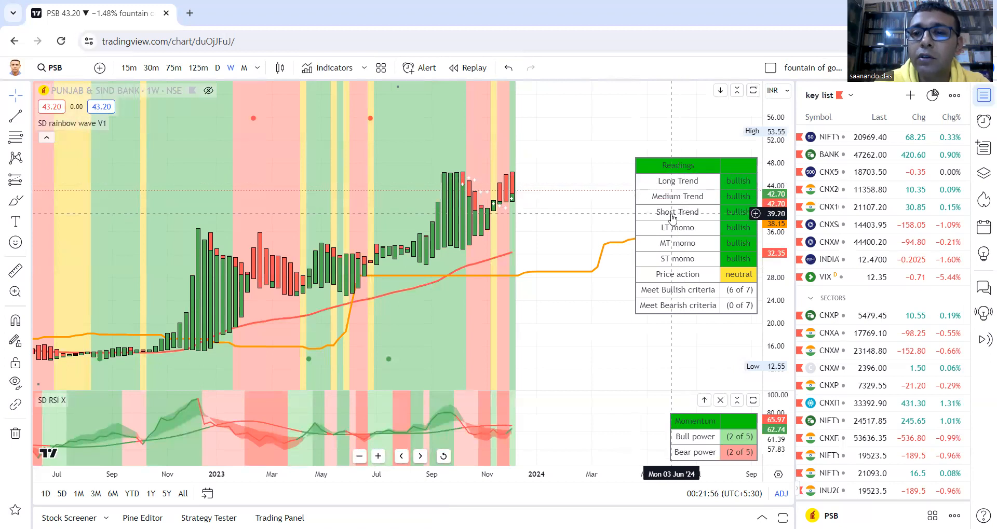
pyautogui.moveTo(712, 444)
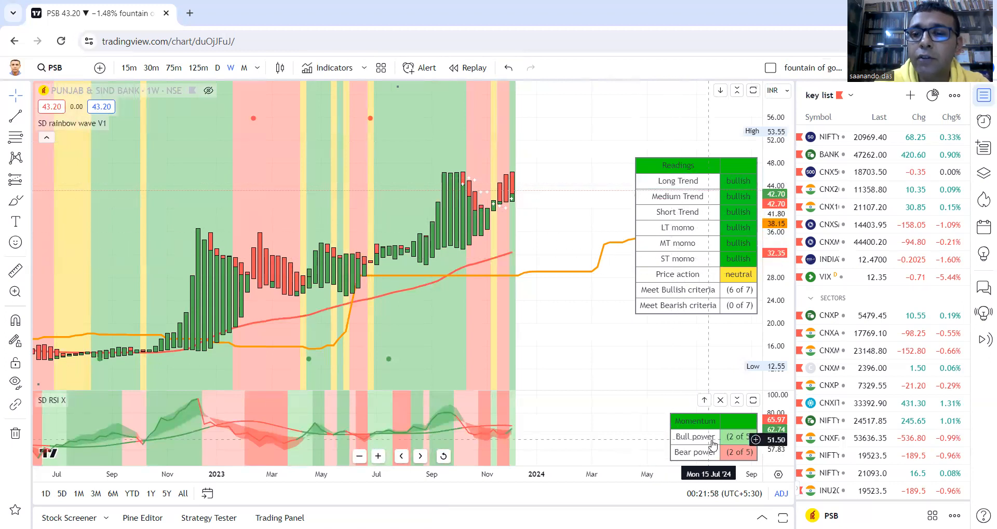
pyautogui.moveTo(674, 275)
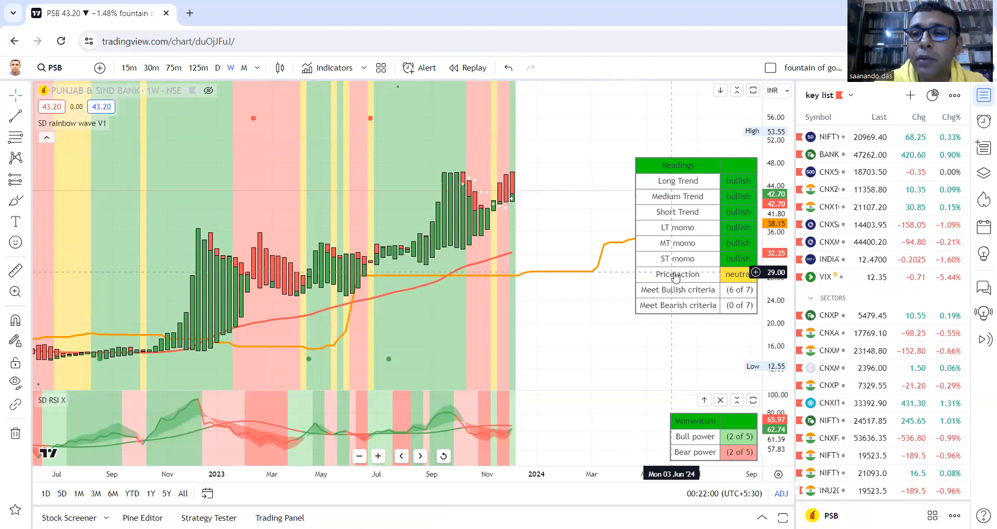
pyautogui.moveTo(731, 267)
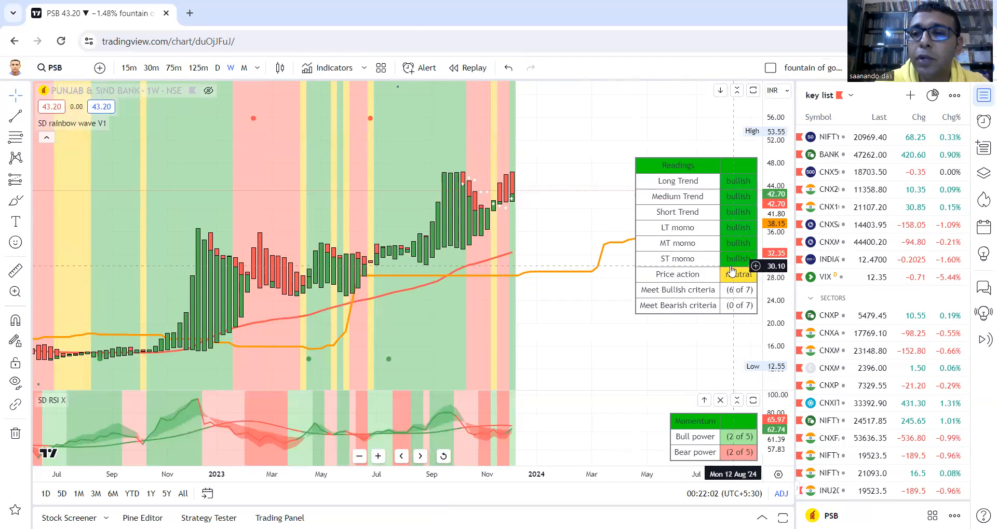